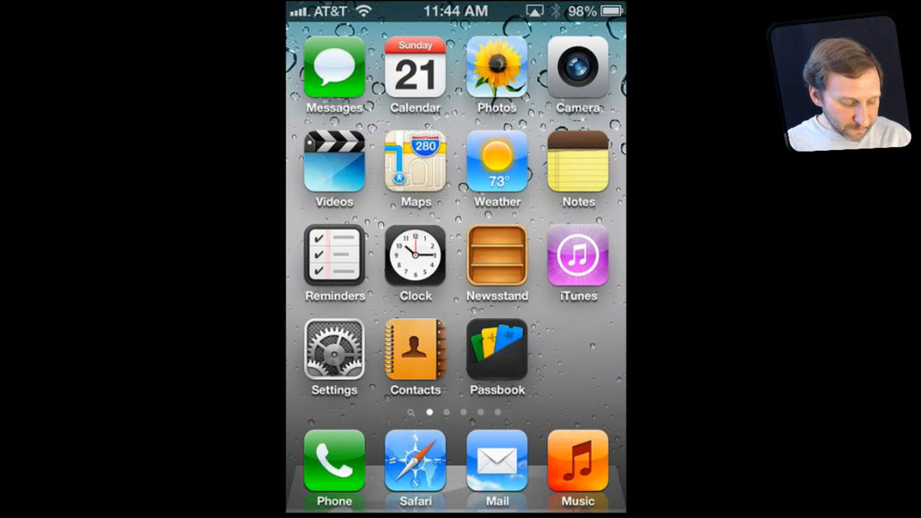
Go into Settings > General and reach the iPhone's Keyboard settings.
click(334, 351)
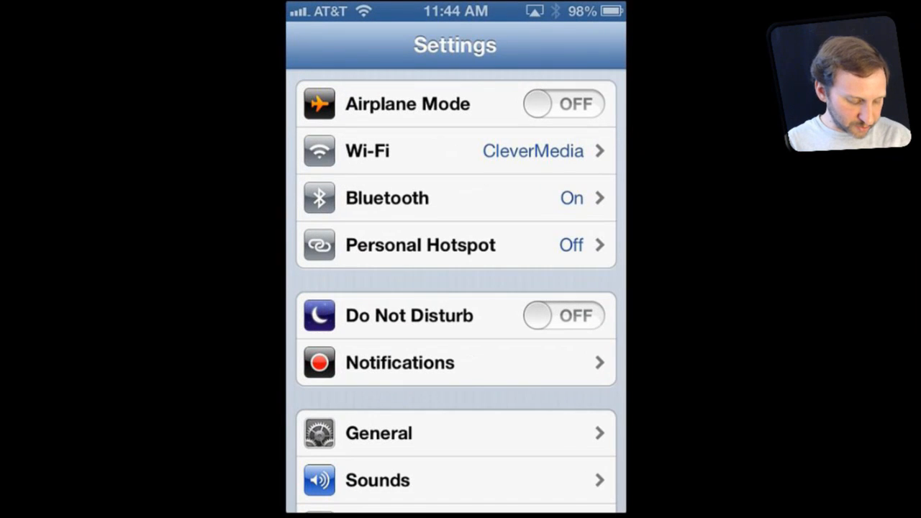
click(377, 431)
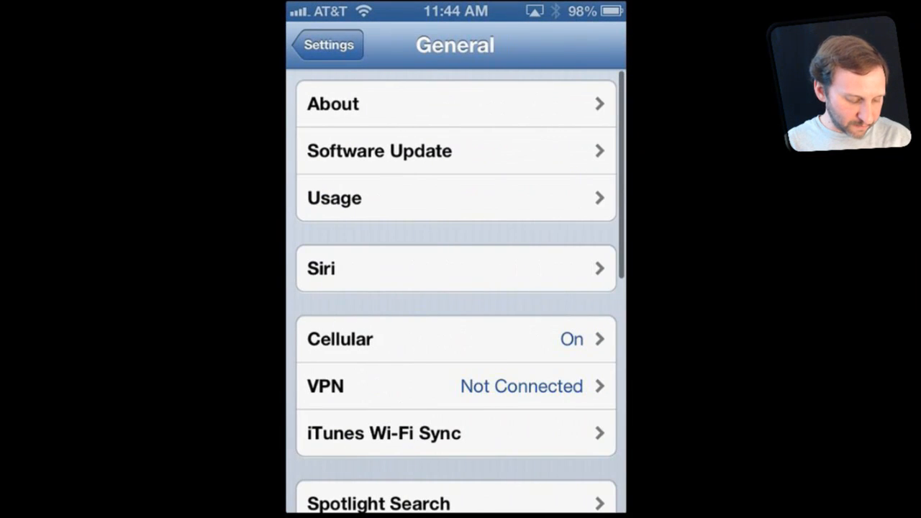
scroll(down, 3)
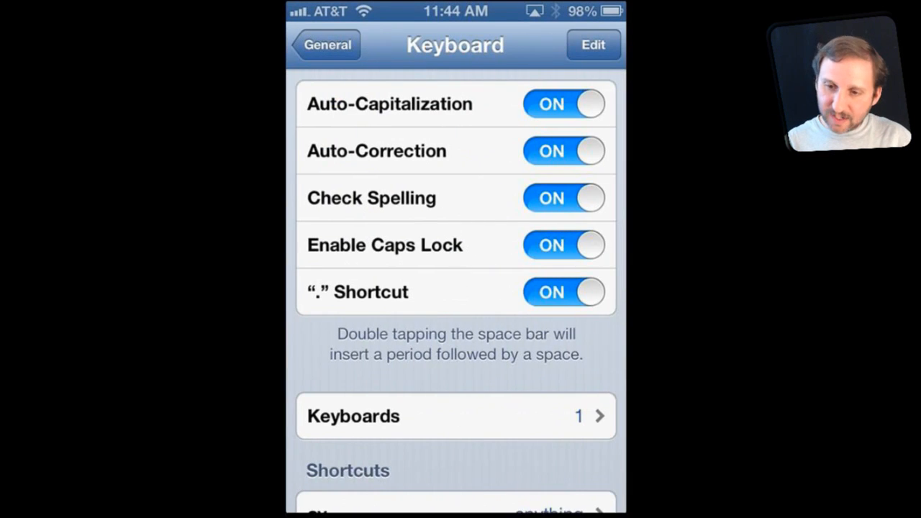
click(454, 416)
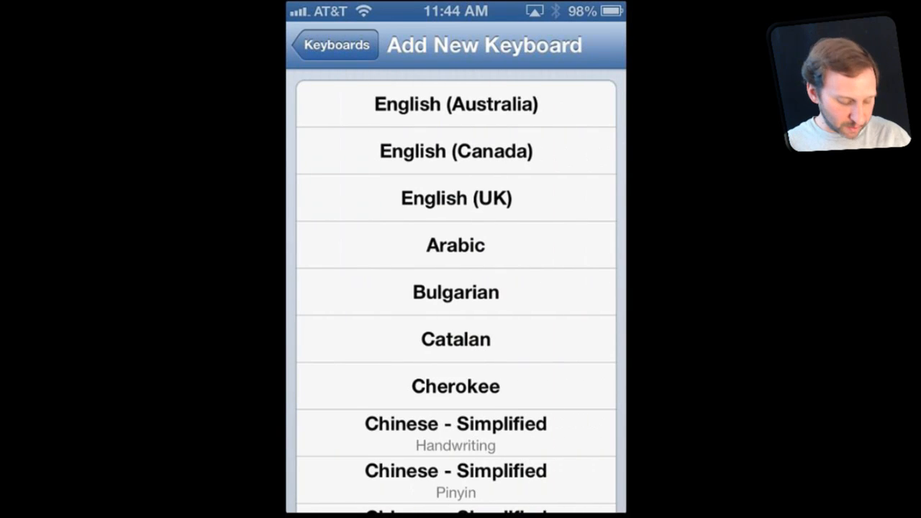
Find Emoji in the Add New Keyboard list and add it to the iPhone.
scroll(down, 3)
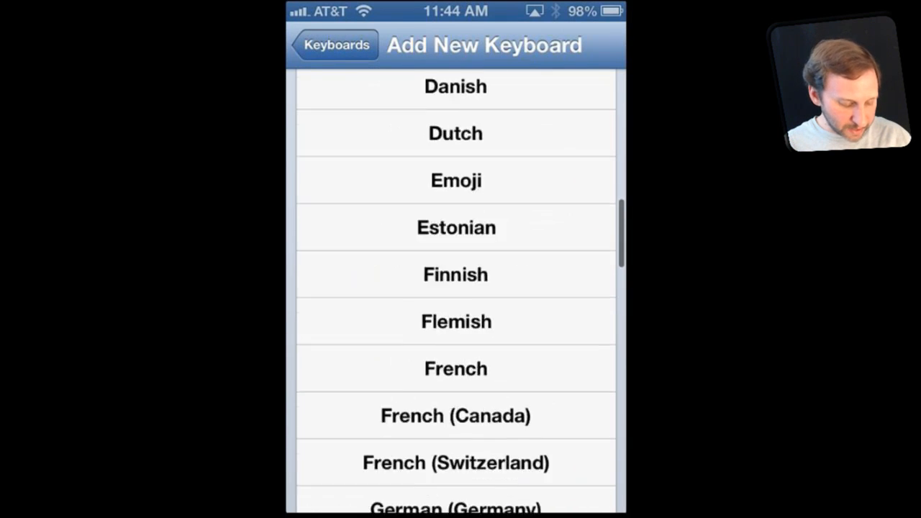
scroll(down, 3)
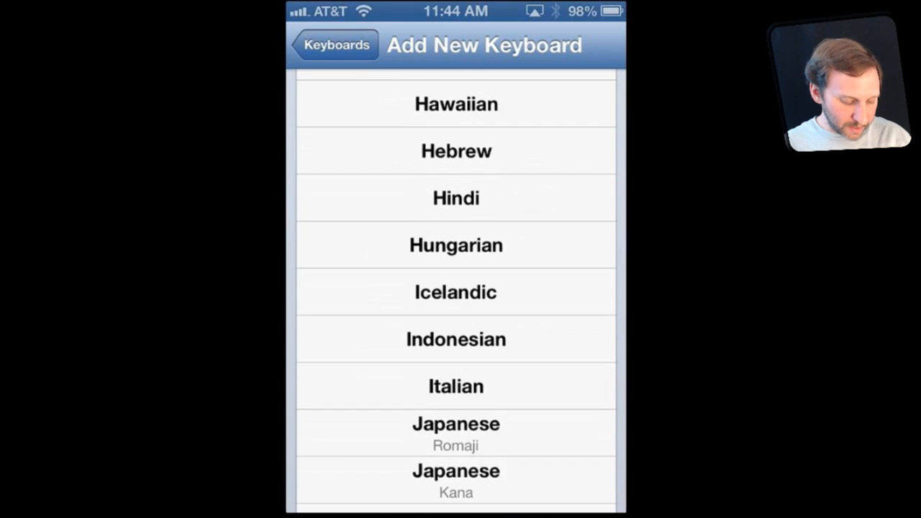
scroll(down, 3)
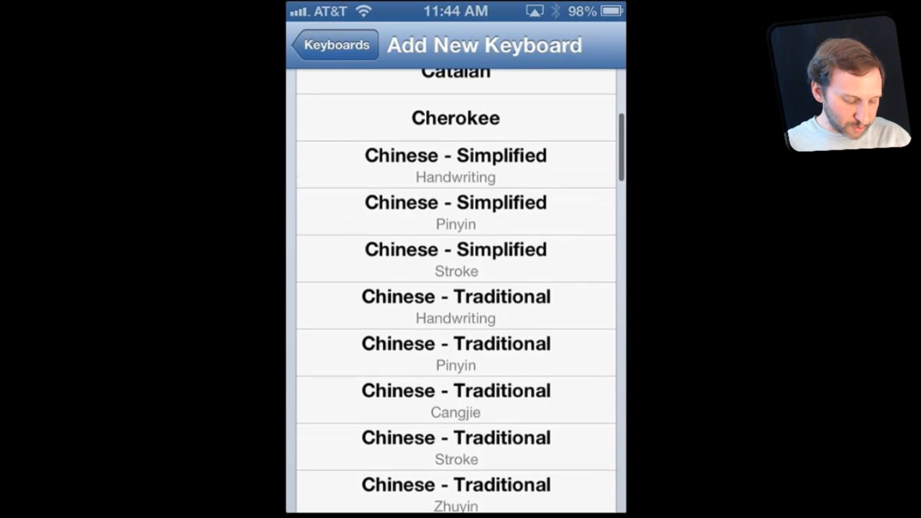
scroll(down, 3)
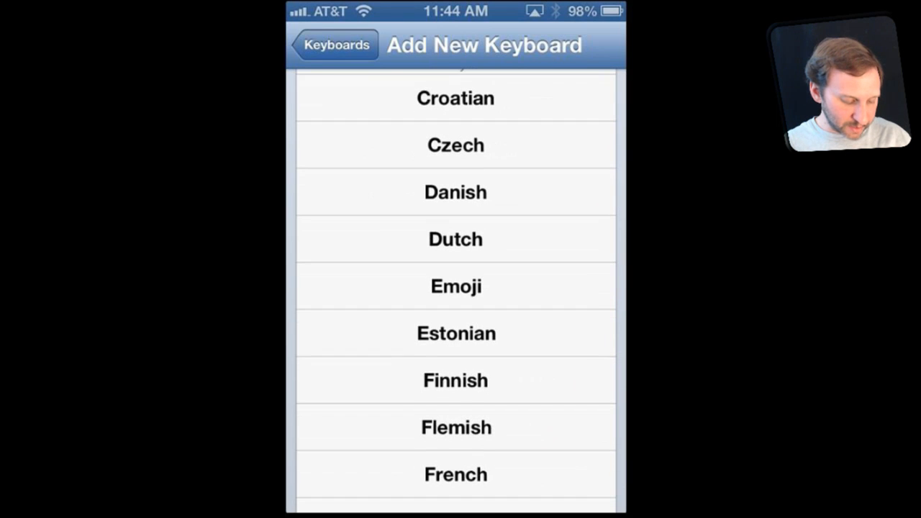
click(337, 45)
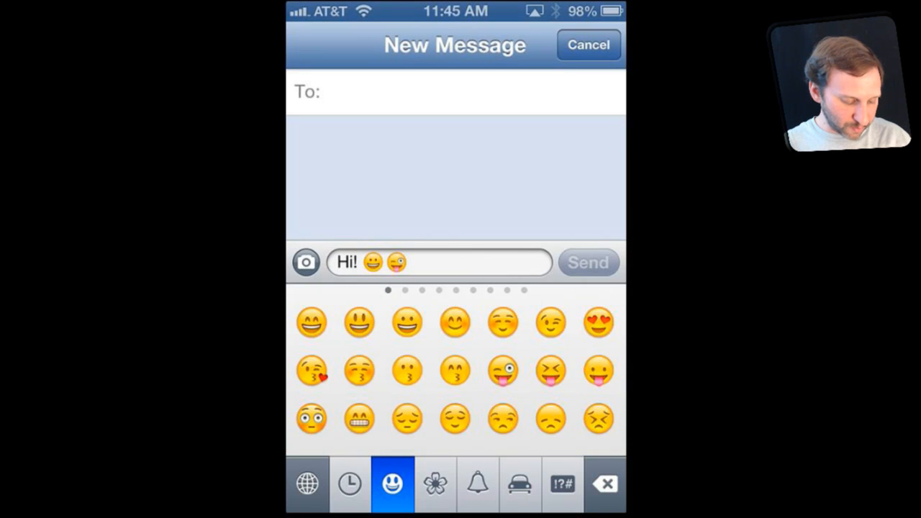
Add more smiley emoji after 'Hi!' and view the Recently Used emoji section.
click(599, 322)
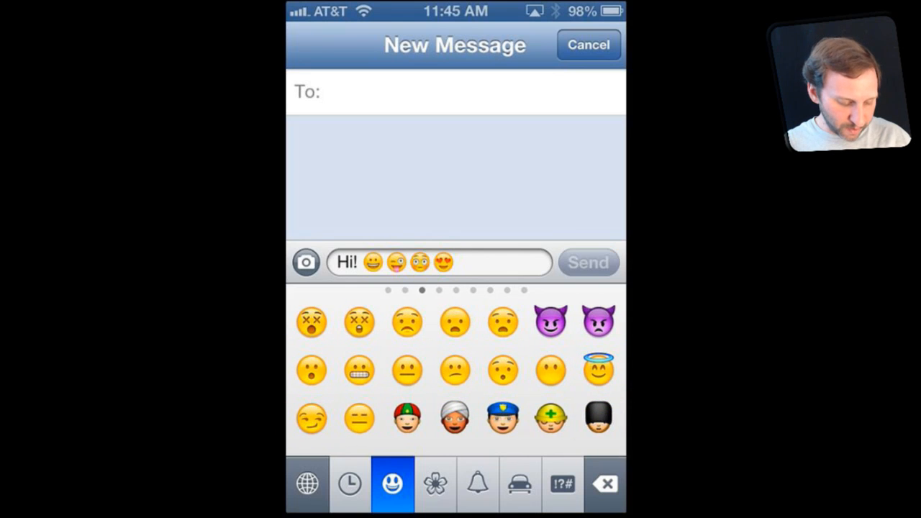
scroll(left, 3)
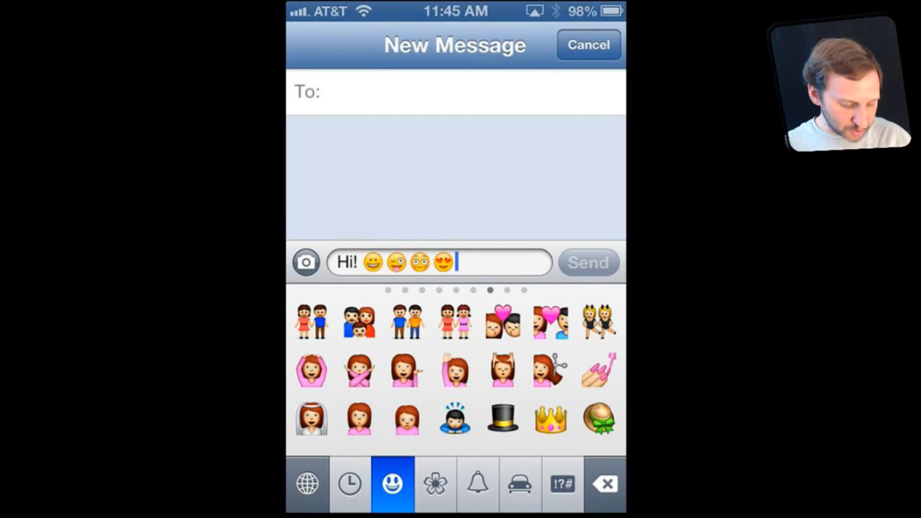
click(349, 483)
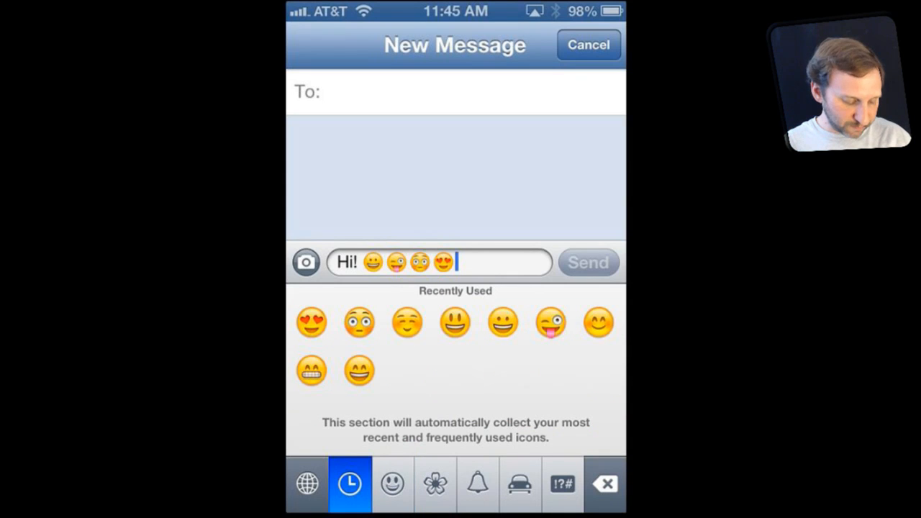
Browse the nature, objects, places and symbols emoji categories.
click(435, 483)
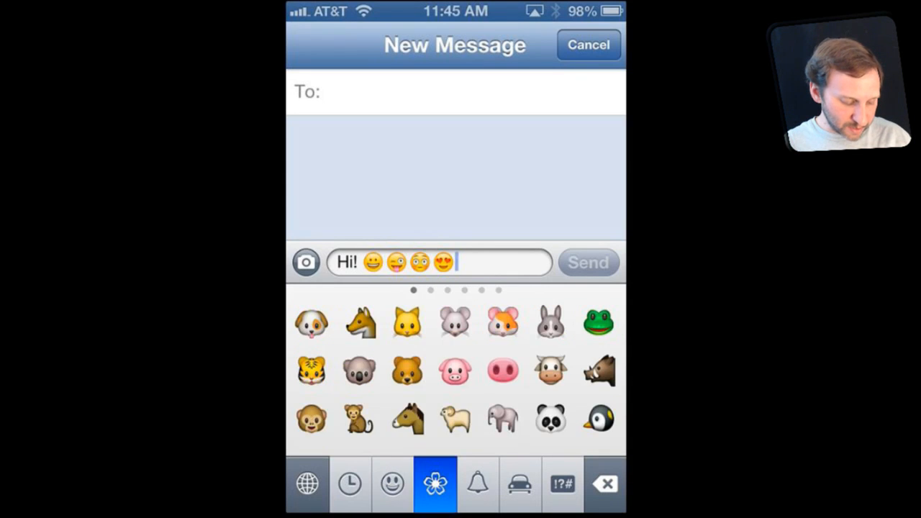
scroll(left, 3)
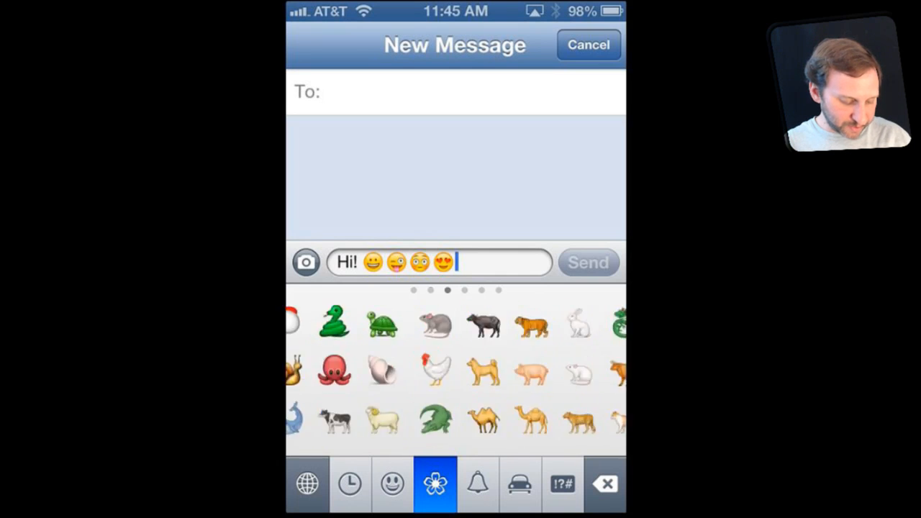
scroll(left, 3)
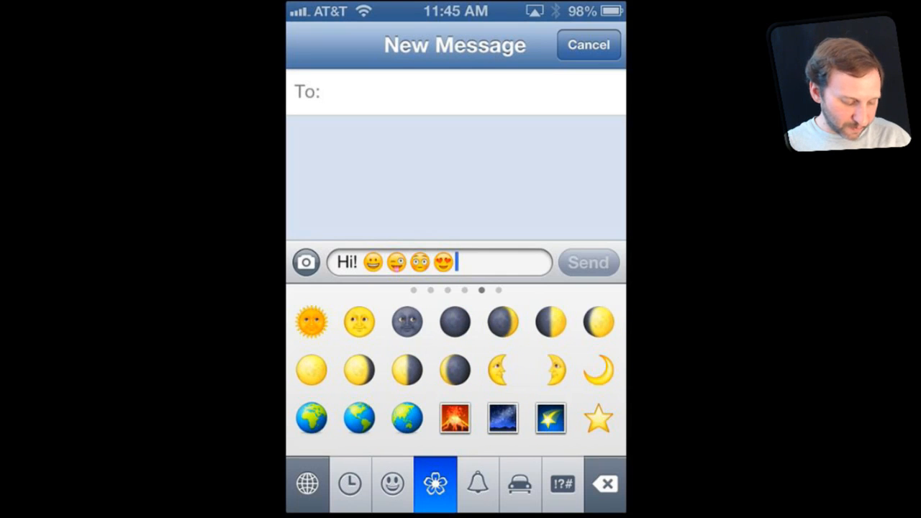
click(478, 483)
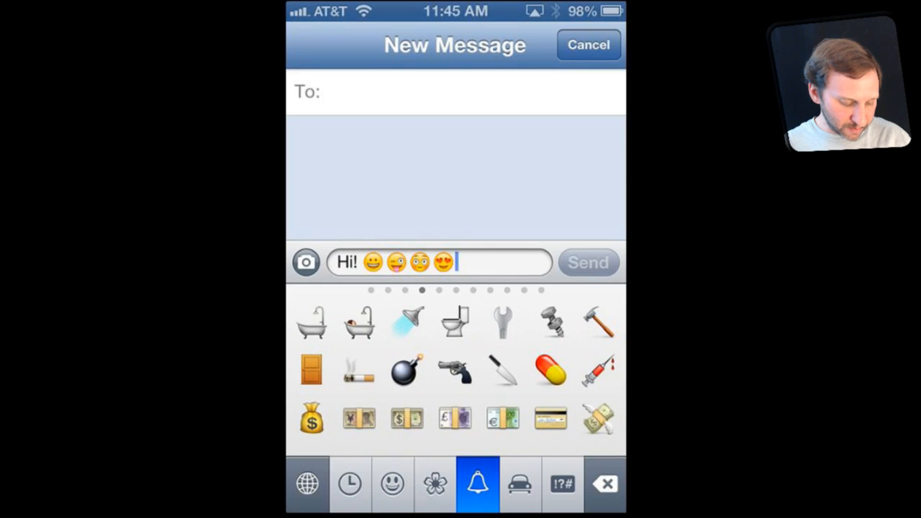
click(519, 484)
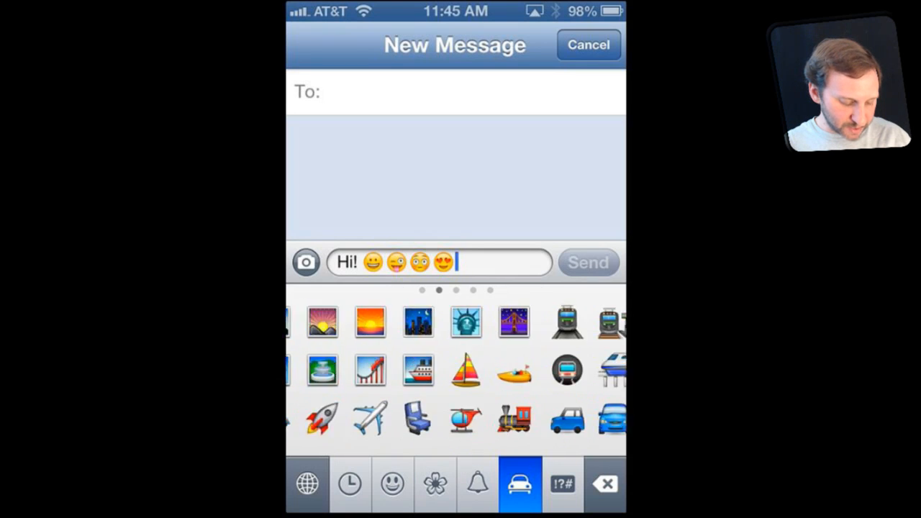
click(561, 483)
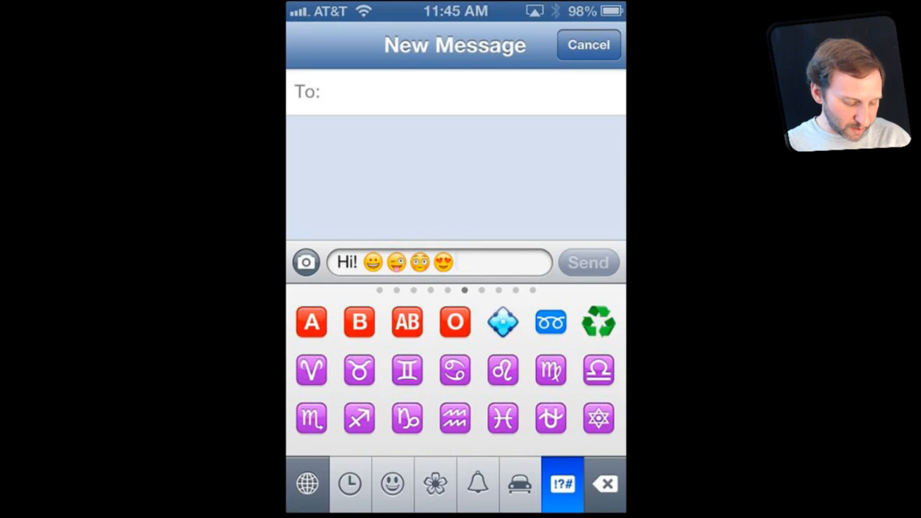
Return to the people emoji and end the message with a thumbs-up.
click(392, 484)
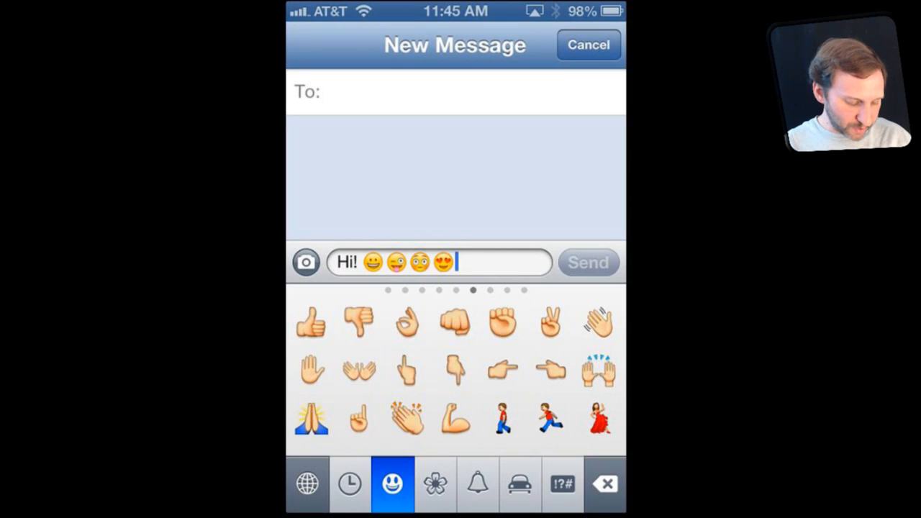
click(310, 323)
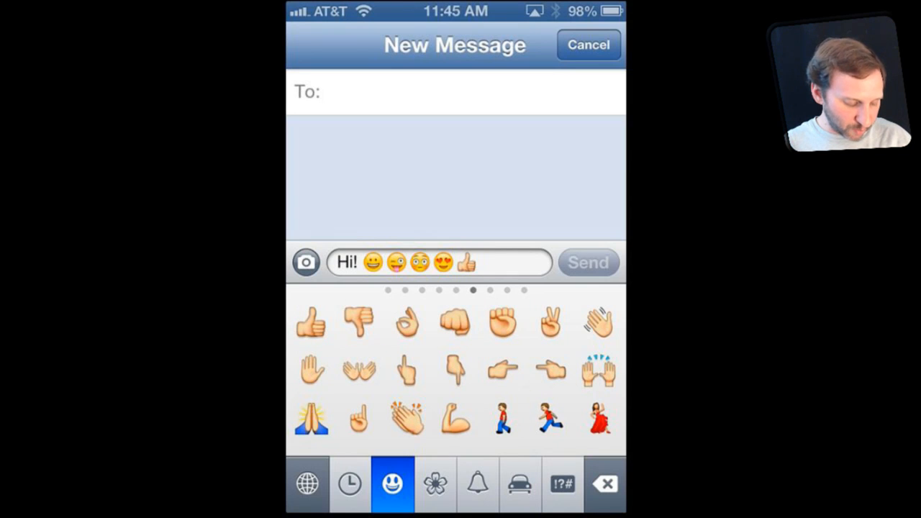
click(308, 483)
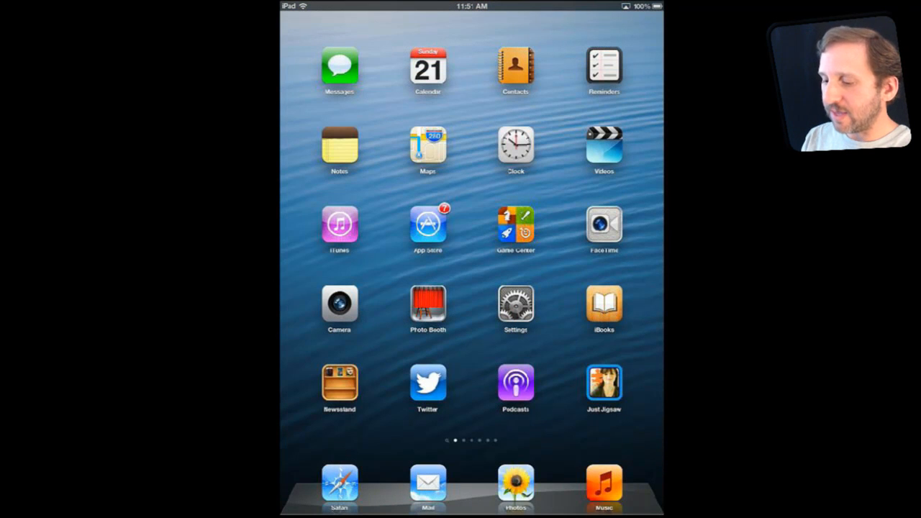
On the iPad, add the Emoji keyboard via Settings > General > Keyboard > Keyboards.
click(515, 302)
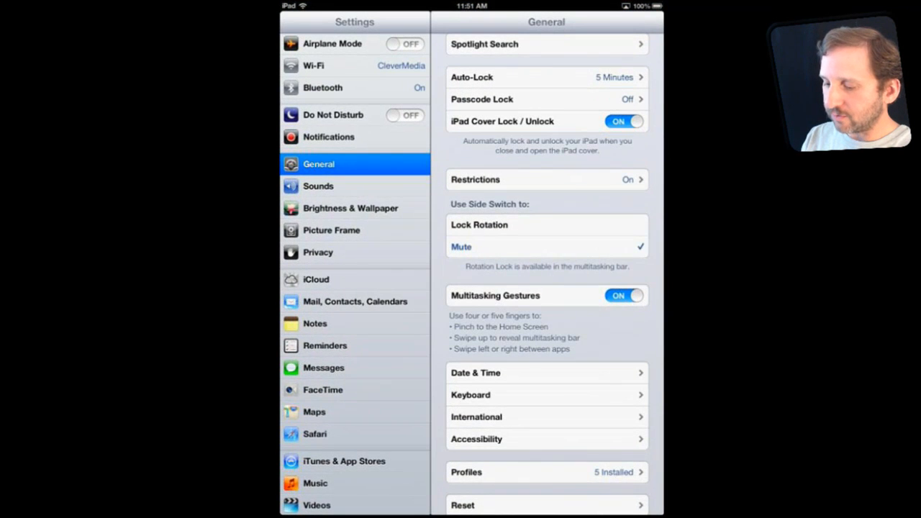
click(469, 394)
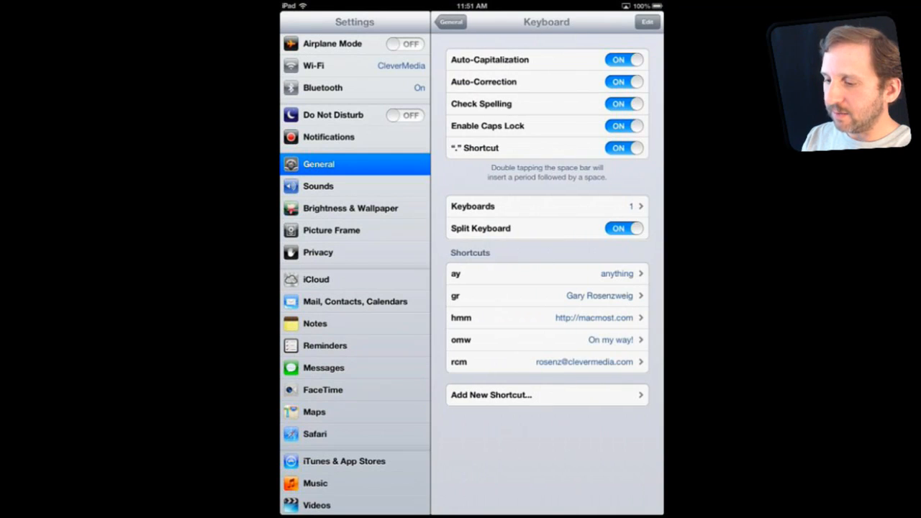
click(546, 207)
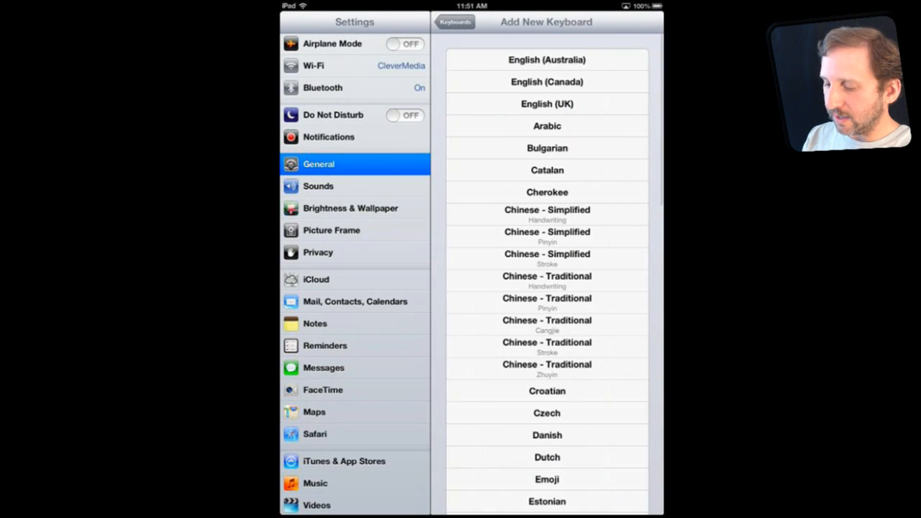
click(454, 22)
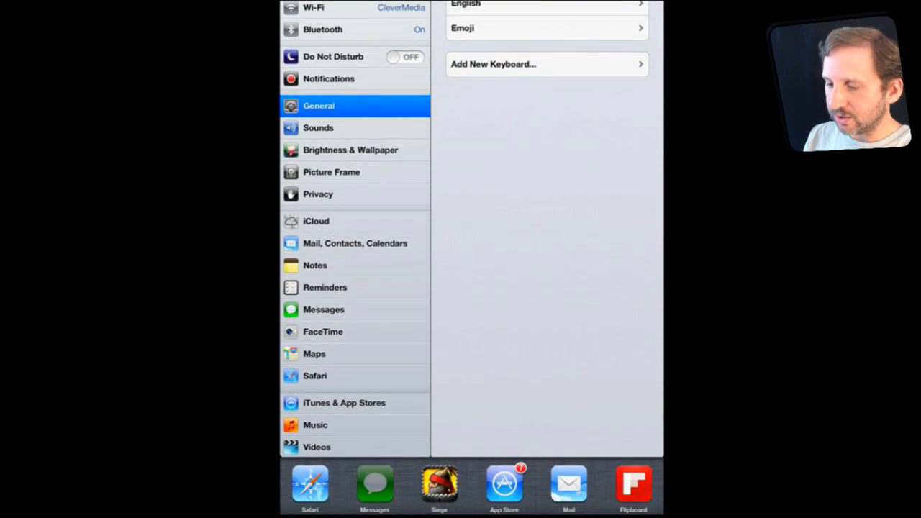
In the Messages conversation, switch the reply field to the emoji keyboard with the globe key.
click(374, 484)
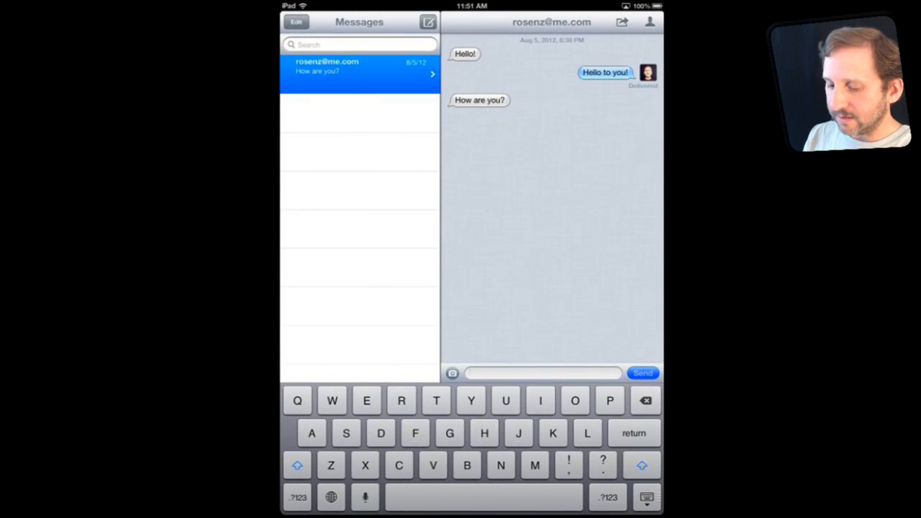
click(540, 373)
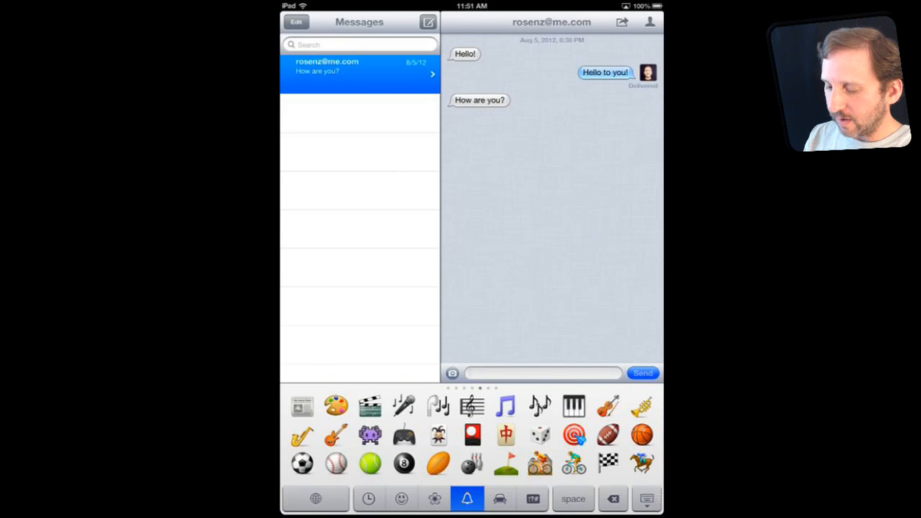
click(402, 497)
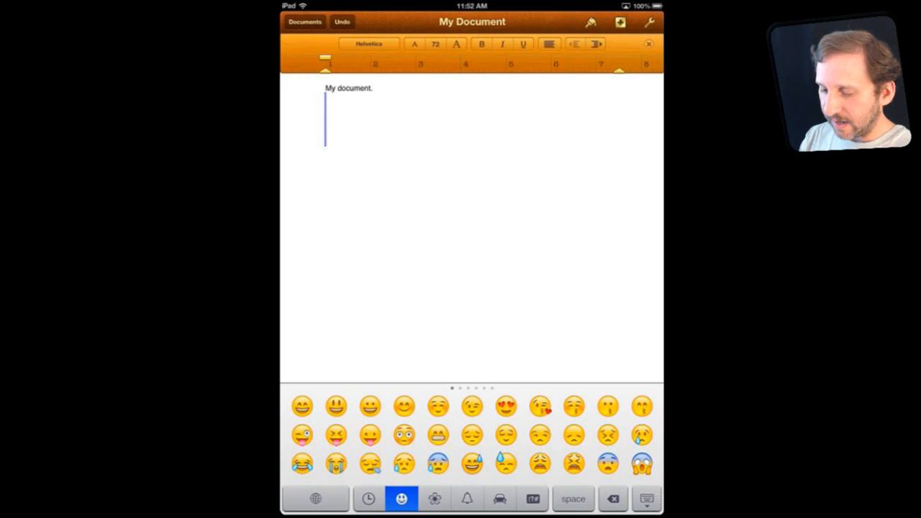
Insert a moon emoji from the nature tab and set its font size to 144 points.
click(434, 498)
text(🌜)
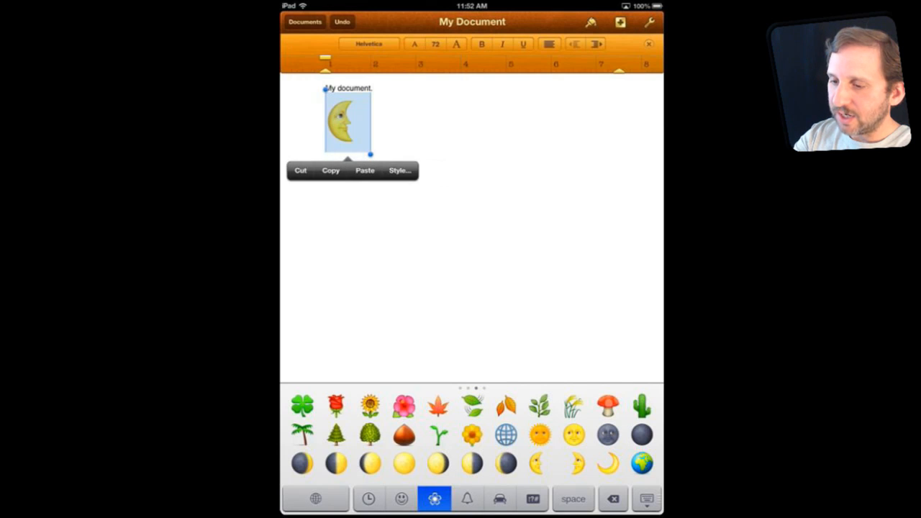
click(434, 43)
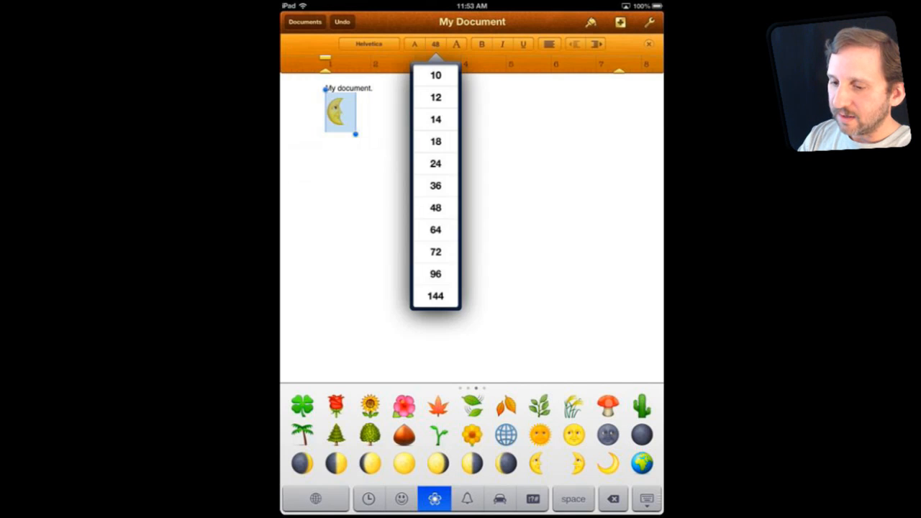
click(434, 297)
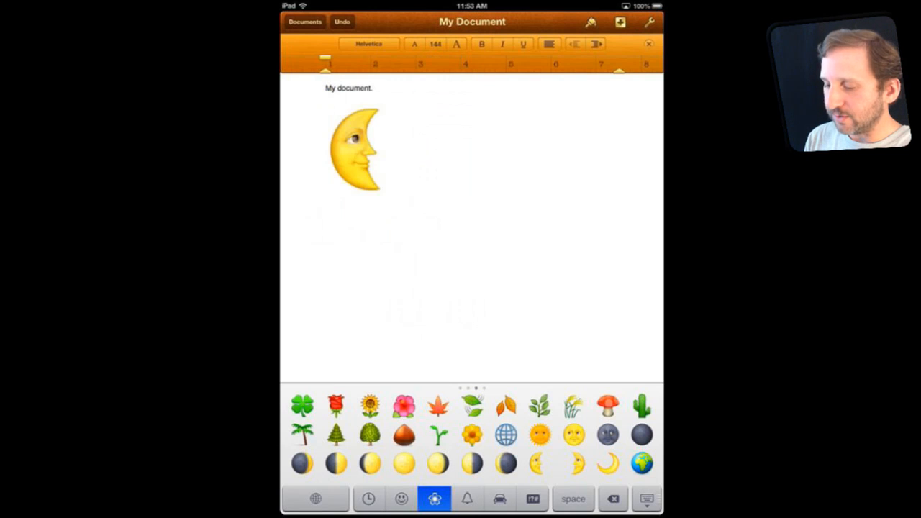
click(415, 147)
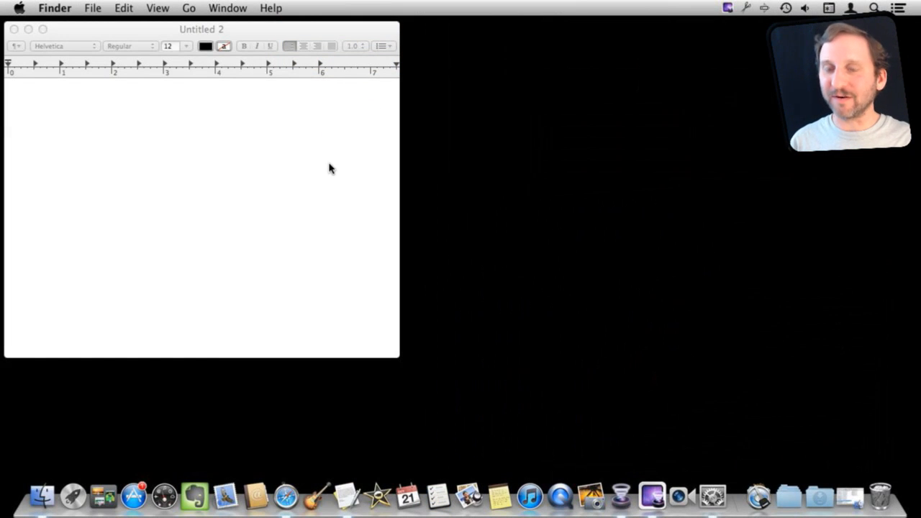
mouse_move(57, 28)
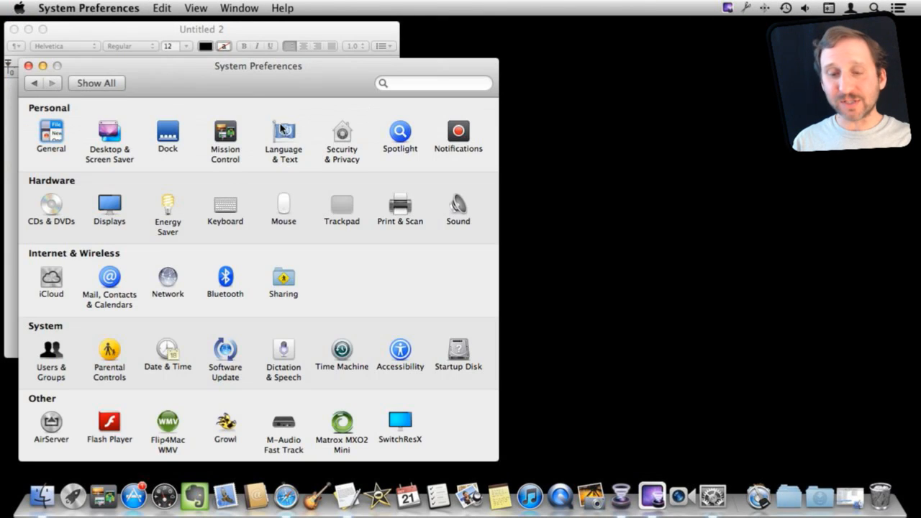
Enable Keyboard & Character Viewer under Language & Text > Input Sources.
click(282, 133)
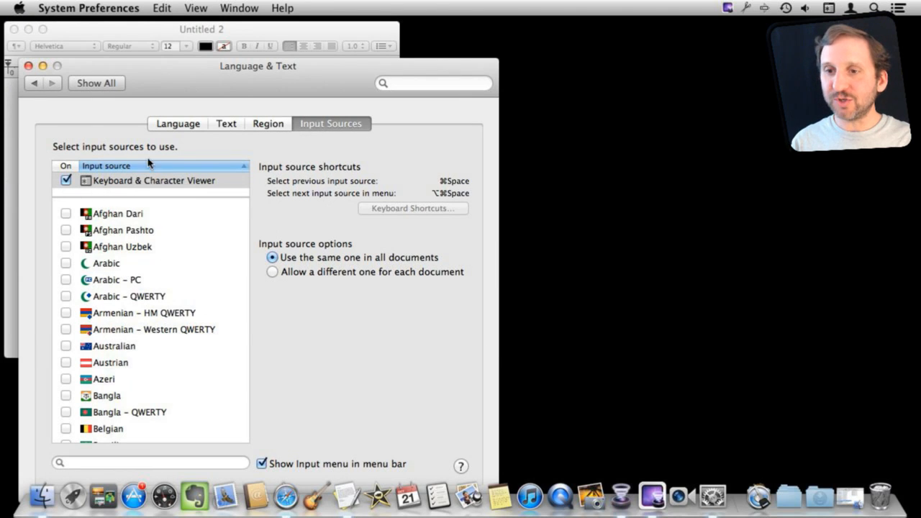
click(28, 67)
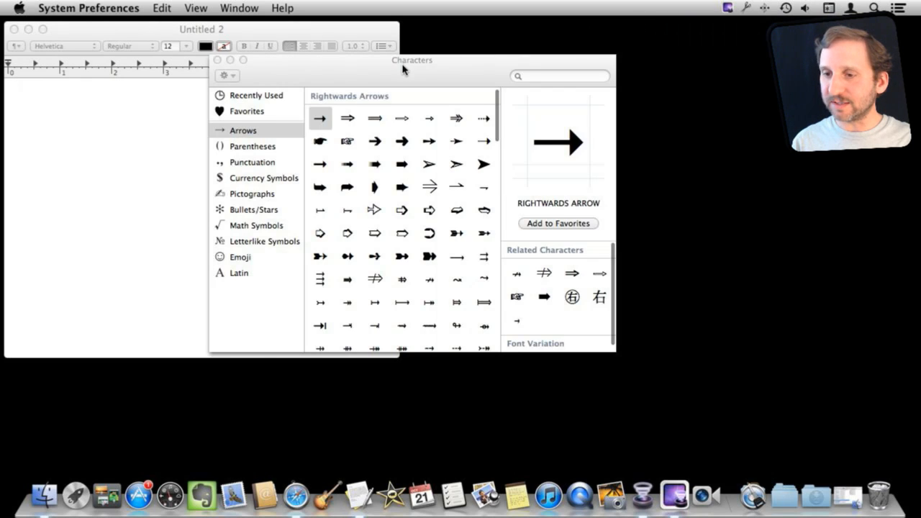
Browse the Characters viewer's Emoji > Objects and insert the space invader alien into TextEdit.
drag(411, 61, 371, 101)
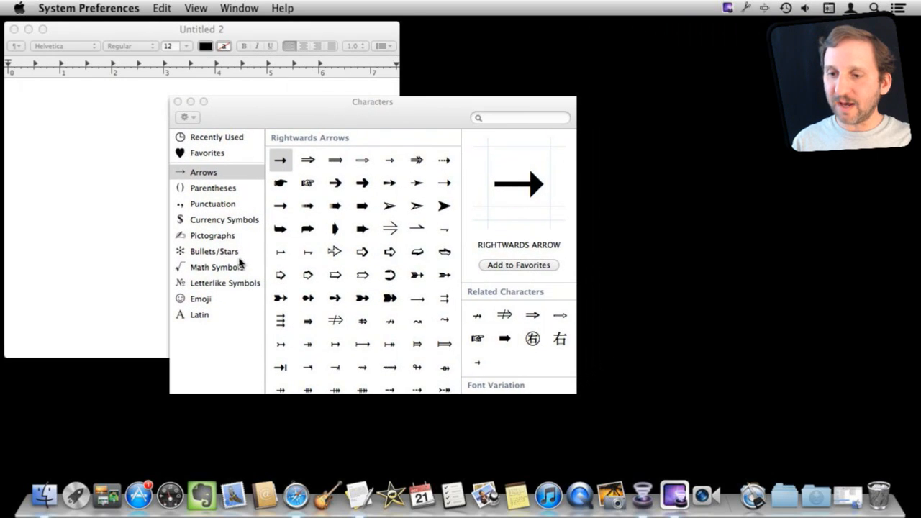
click(200, 298)
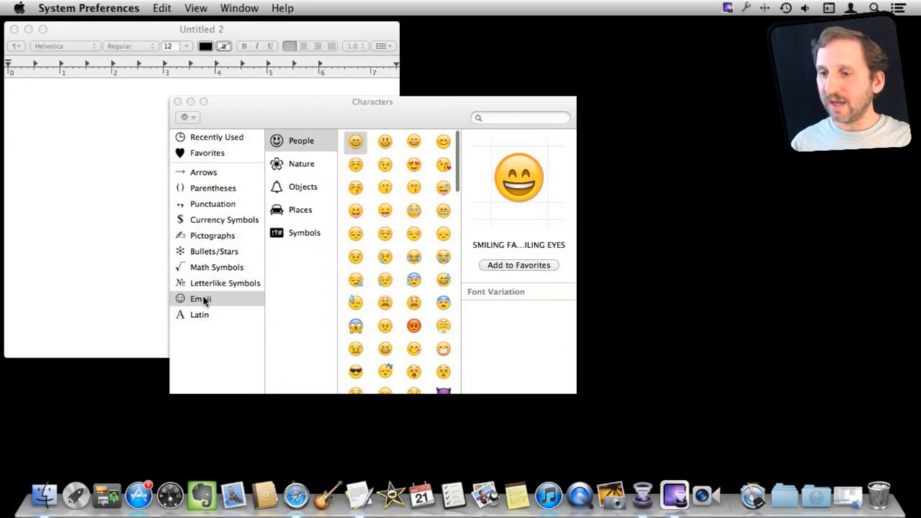
click(302, 164)
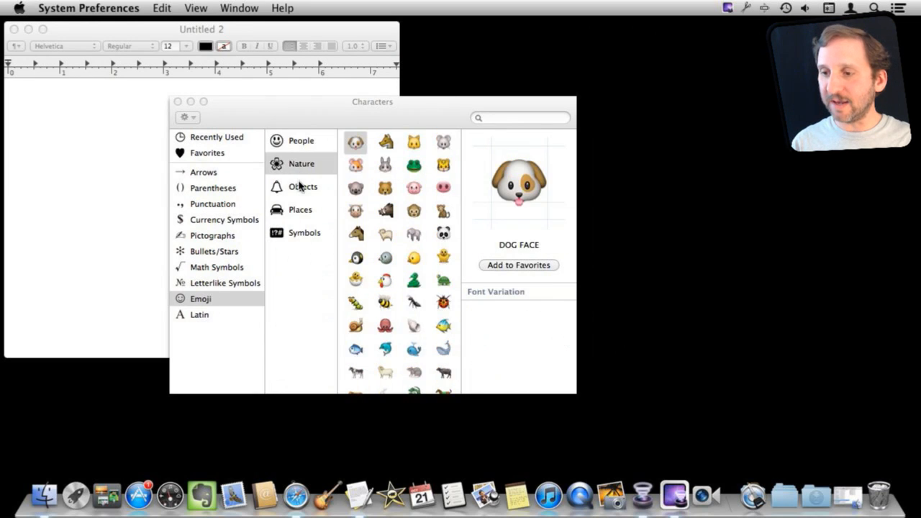
click(302, 187)
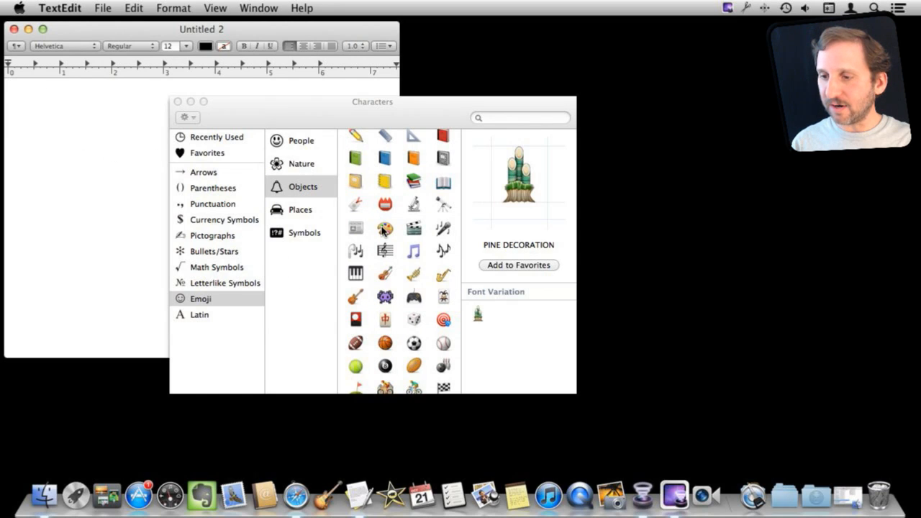
mouse_move(385, 298)
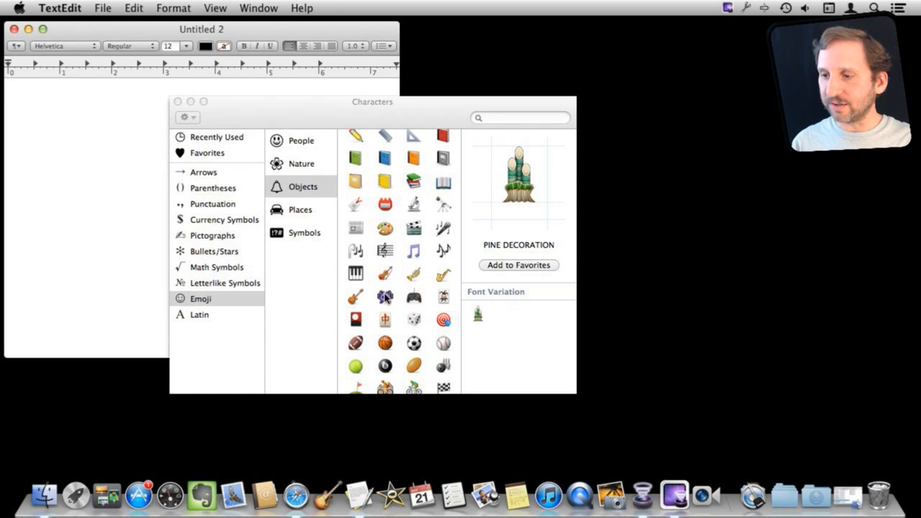
double_click(385, 297)
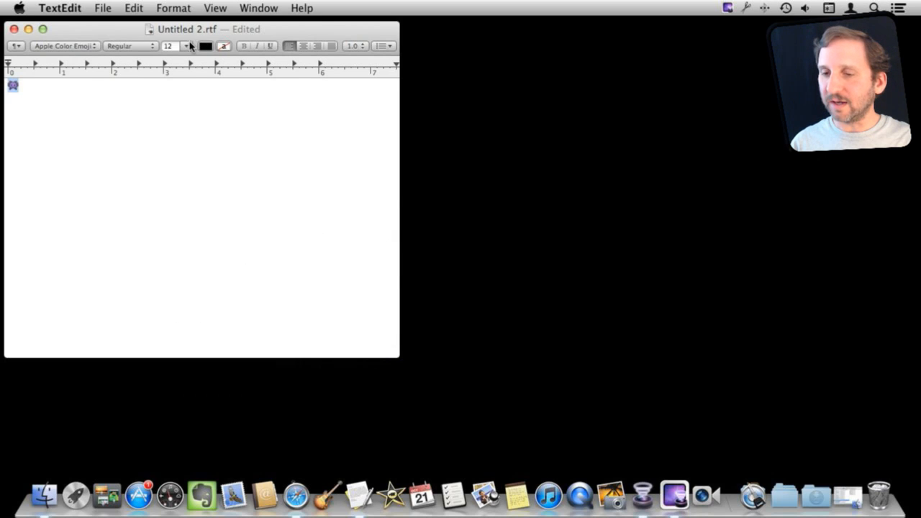
Make the alien emoji 144 point, check its font, and reopen the Character Viewer from the input menu.
click(186, 46)
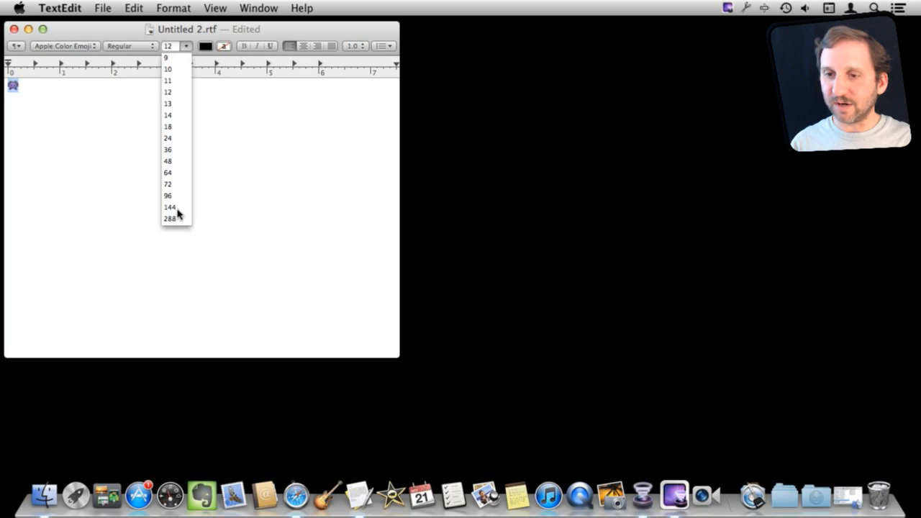
click(170, 208)
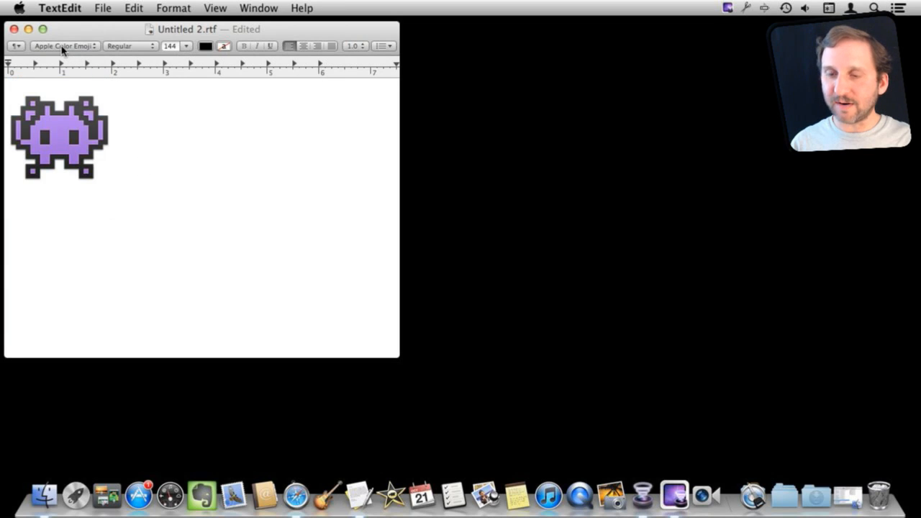
click(63, 46)
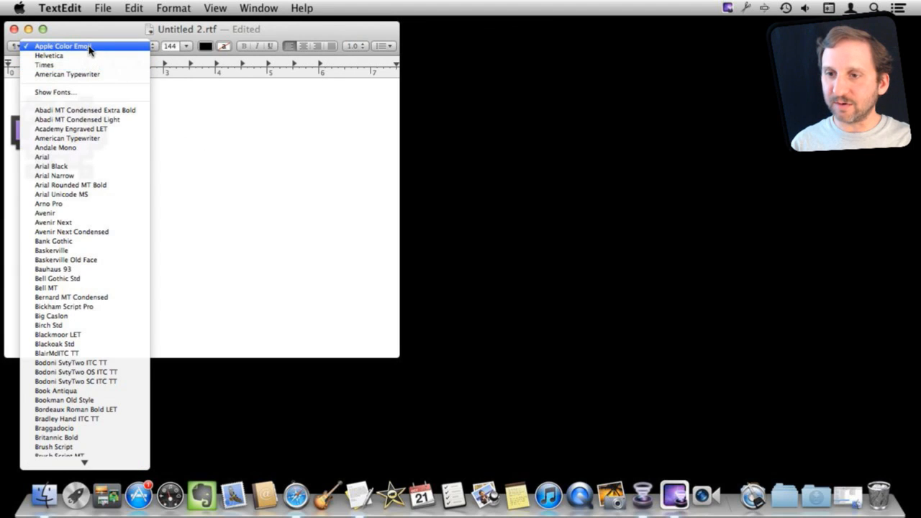
click(63, 45)
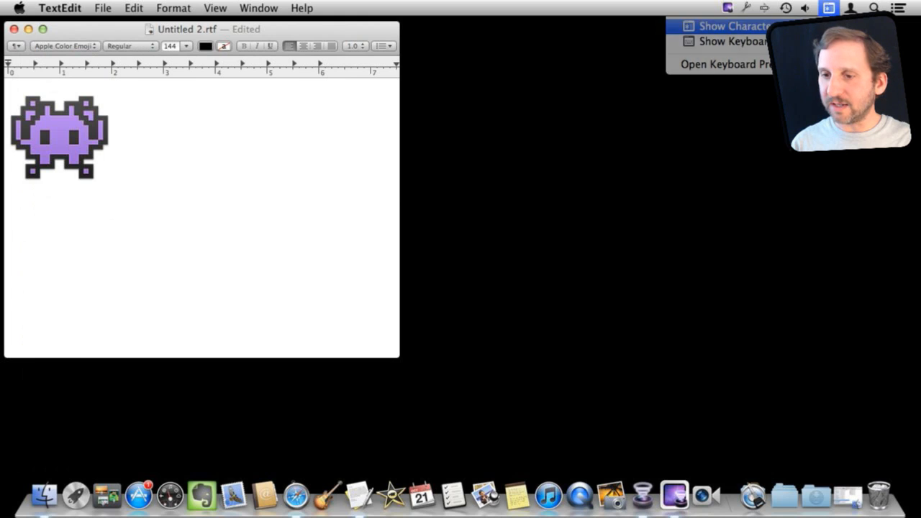
click(731, 26)
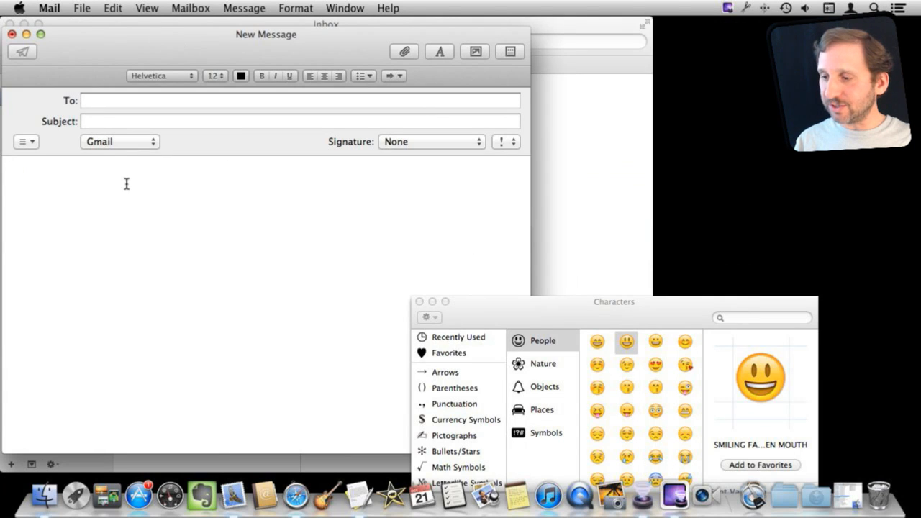
Insert two smiling-face emoji from the Characters viewer into the Mail message body.
drag(613, 300, 549, 218)
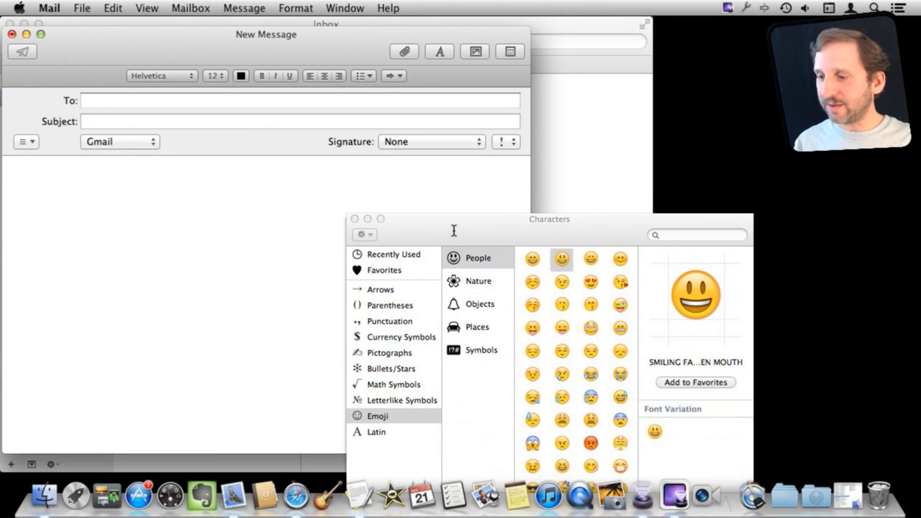
click(533, 257)
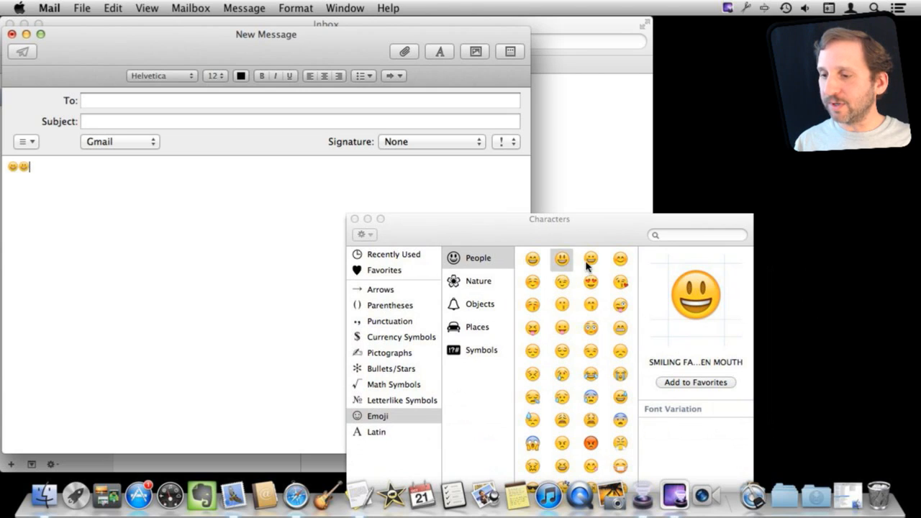
click(481, 302)
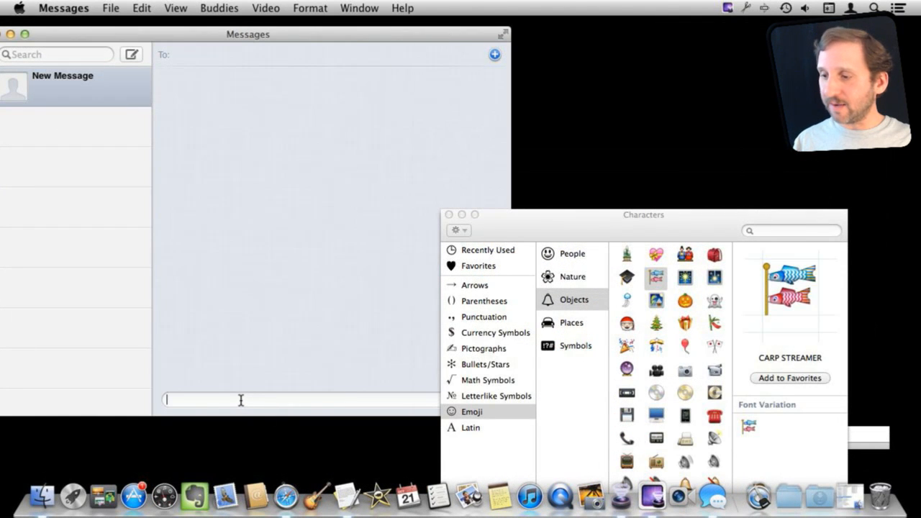
Fill the Messages draft with emoji from the Characters viewer and smileys from the built-in palette.
click(626, 277)
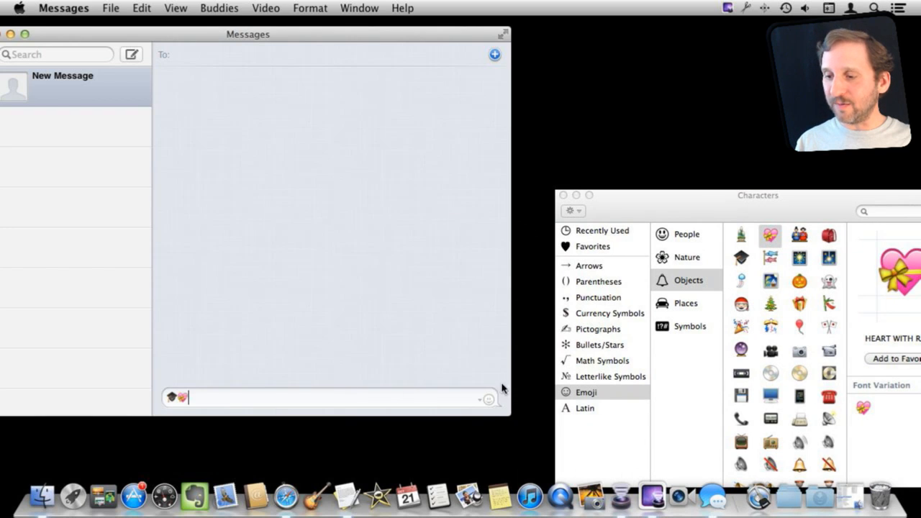
click(490, 400)
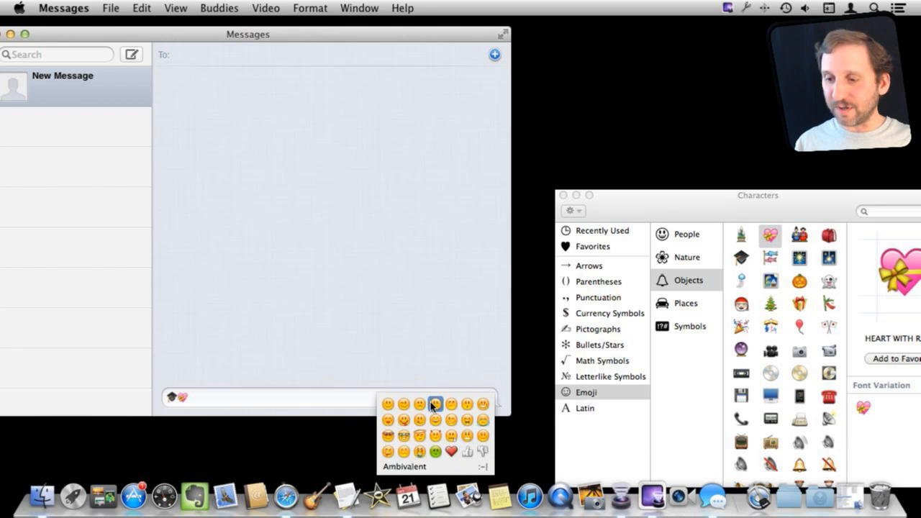
click(434, 403)
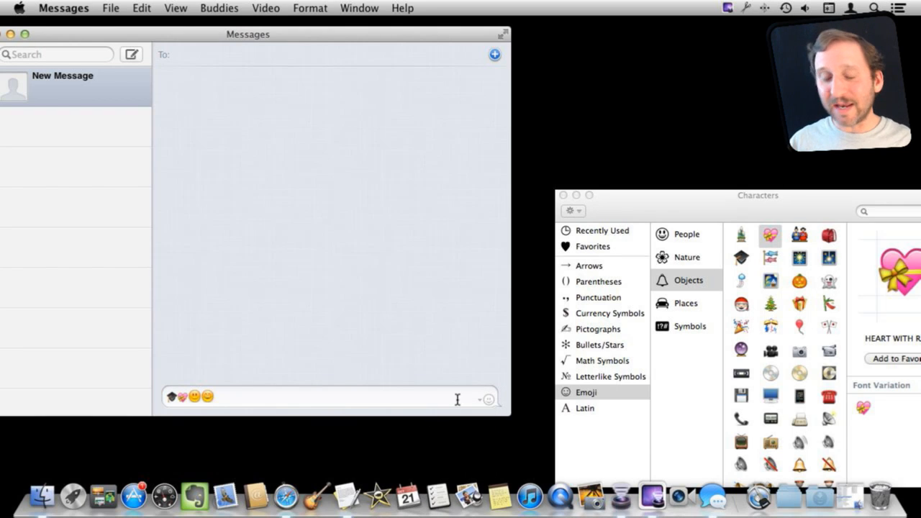
click(487, 397)
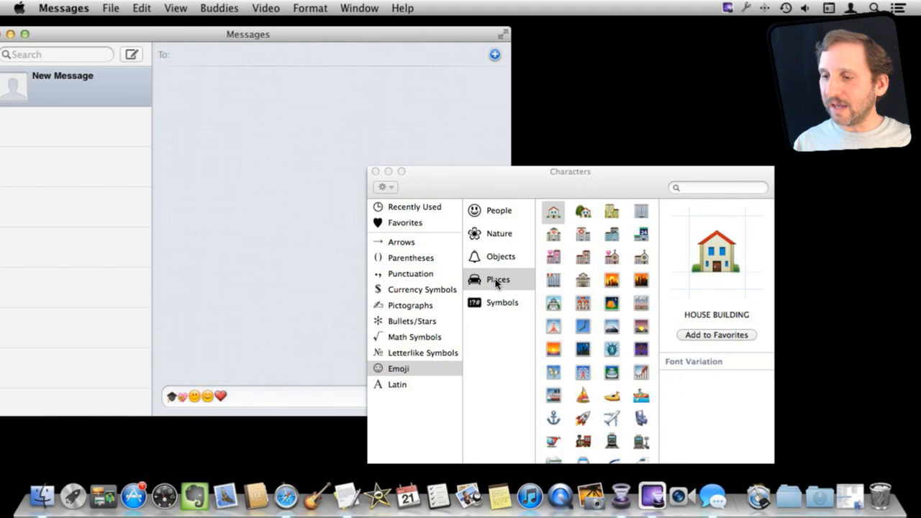
click(498, 210)
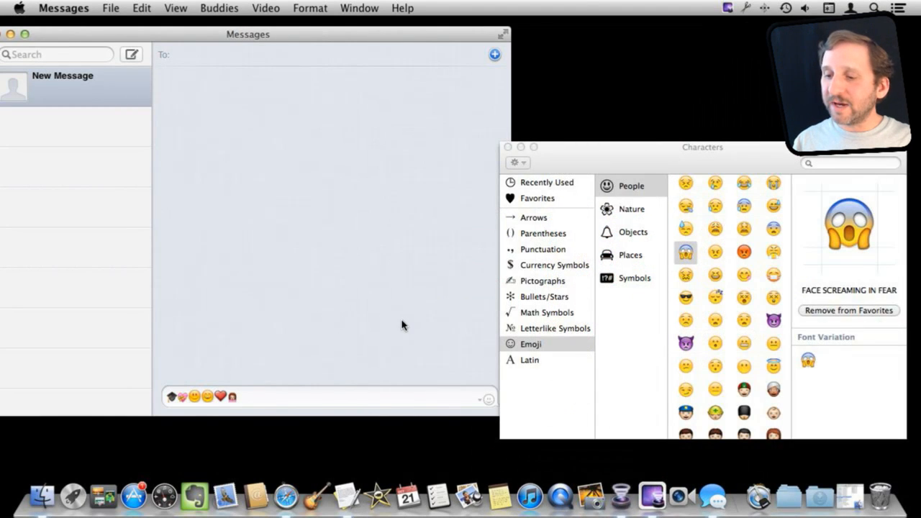
Clear the emoji row and write the text smiley ':-|' in the Messages field.
click(489, 398)
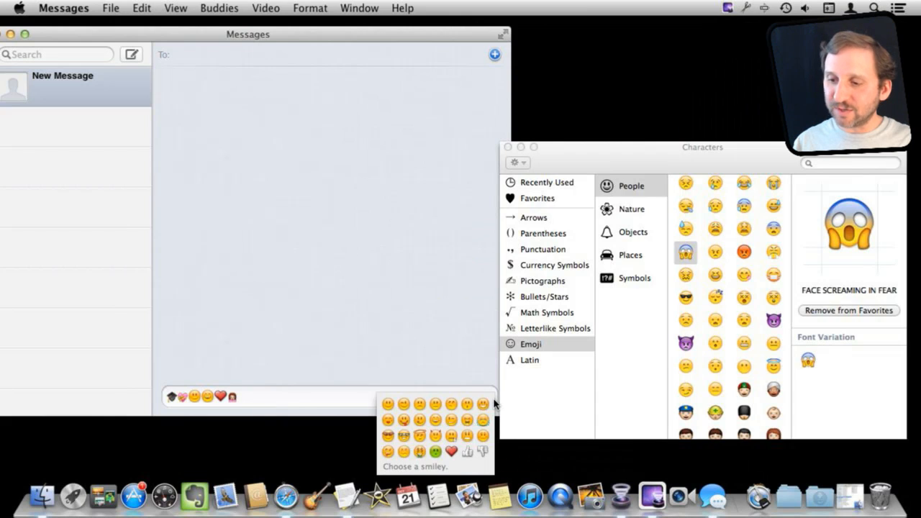
mouse_move(420, 420)
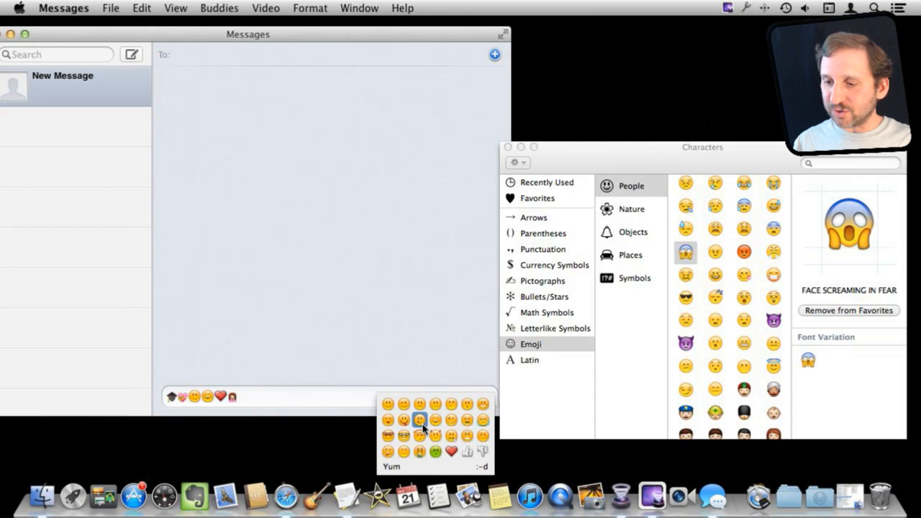
mouse_move(435, 420)
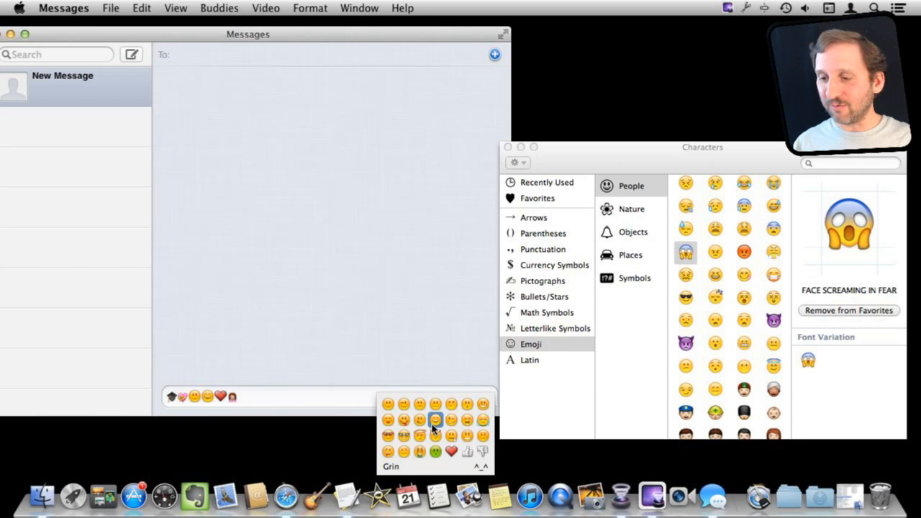
mouse_move(387, 403)
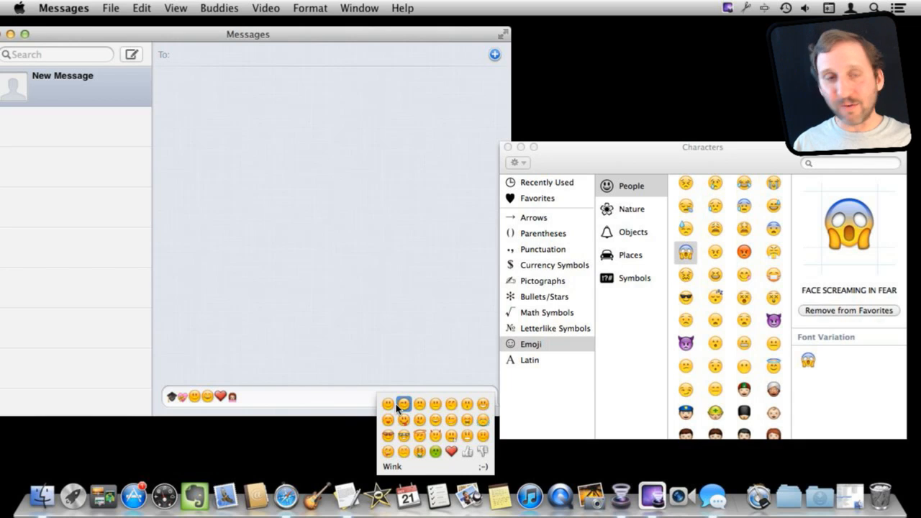
mouse_move(420, 420)
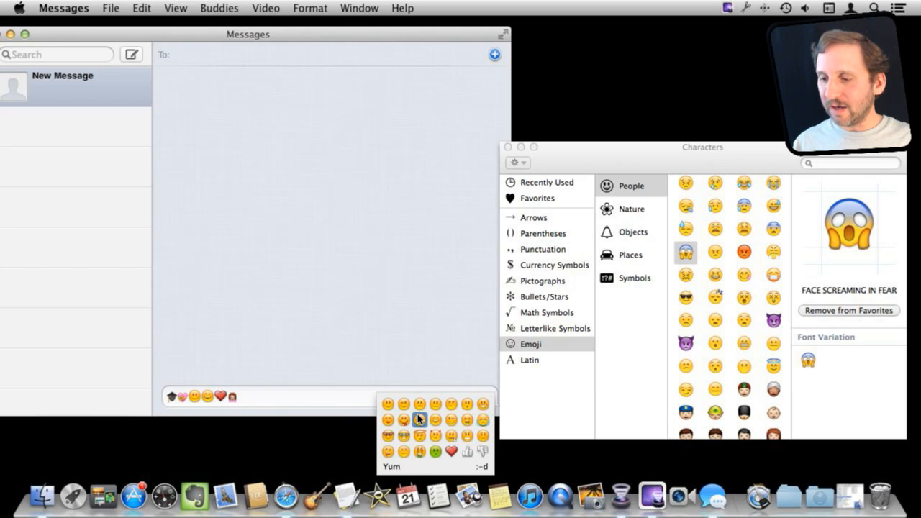
mouse_move(435, 403)
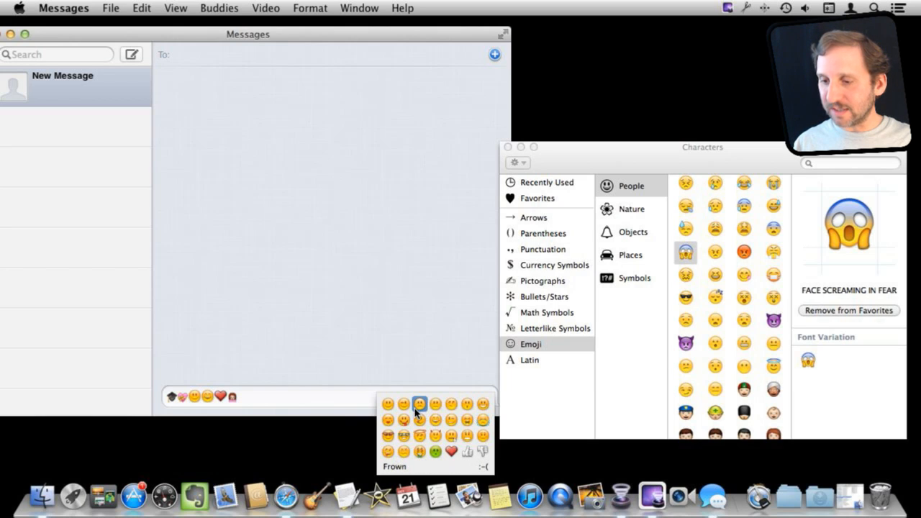
mouse_move(387, 402)
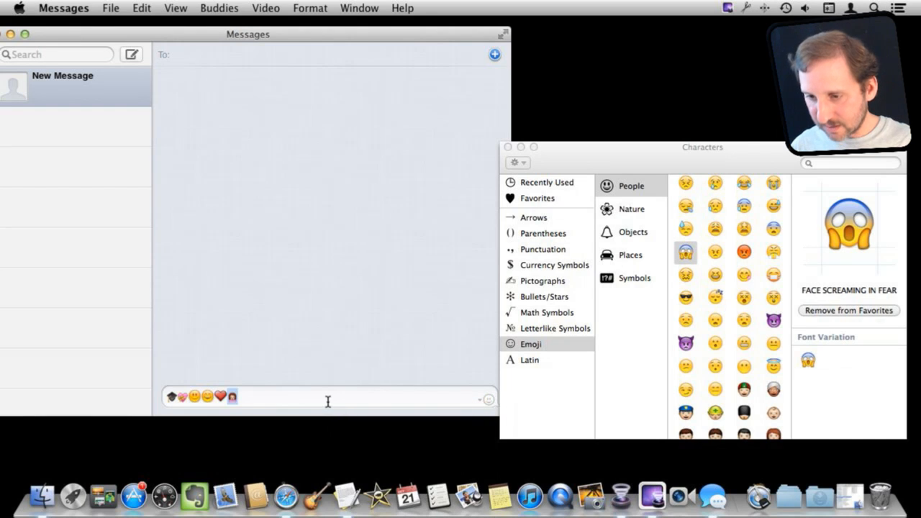
text(:-|)
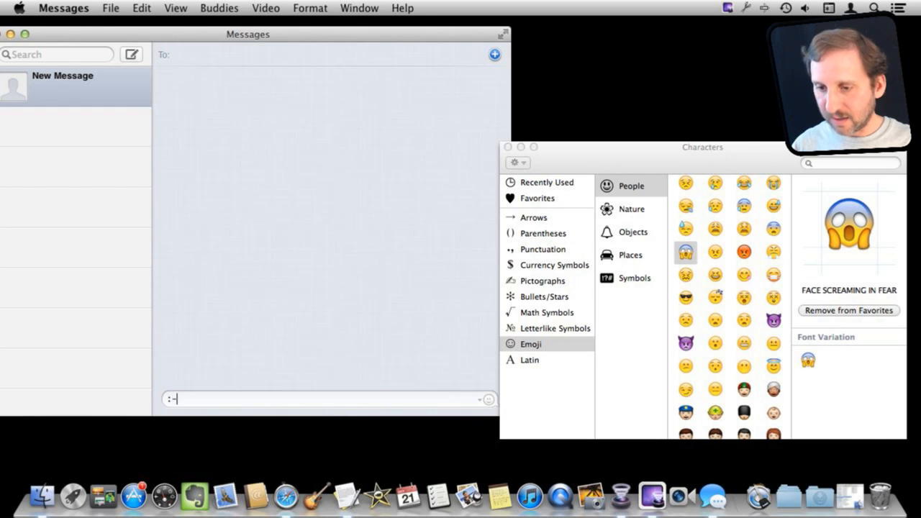